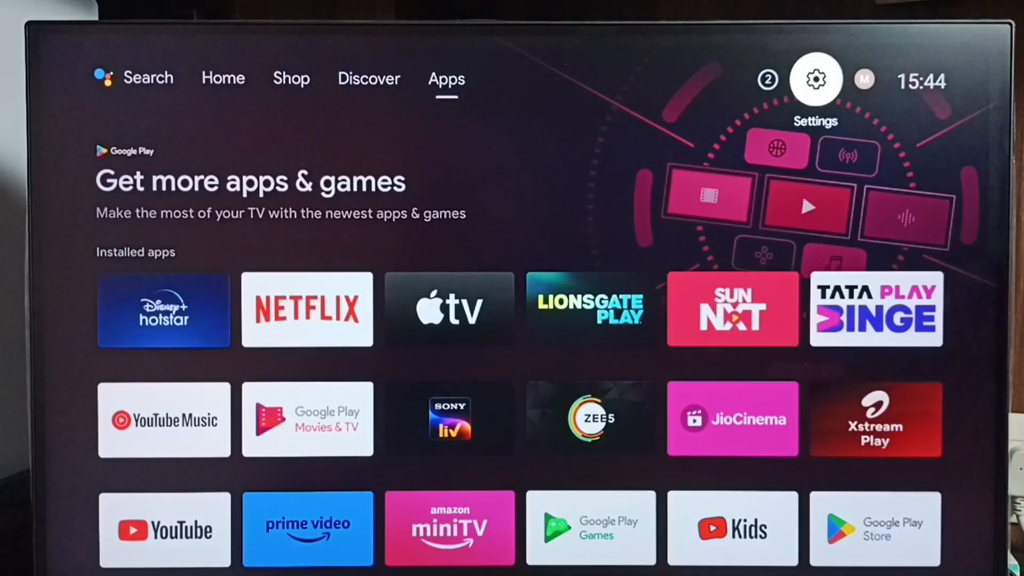
mouse_move(767, 79)
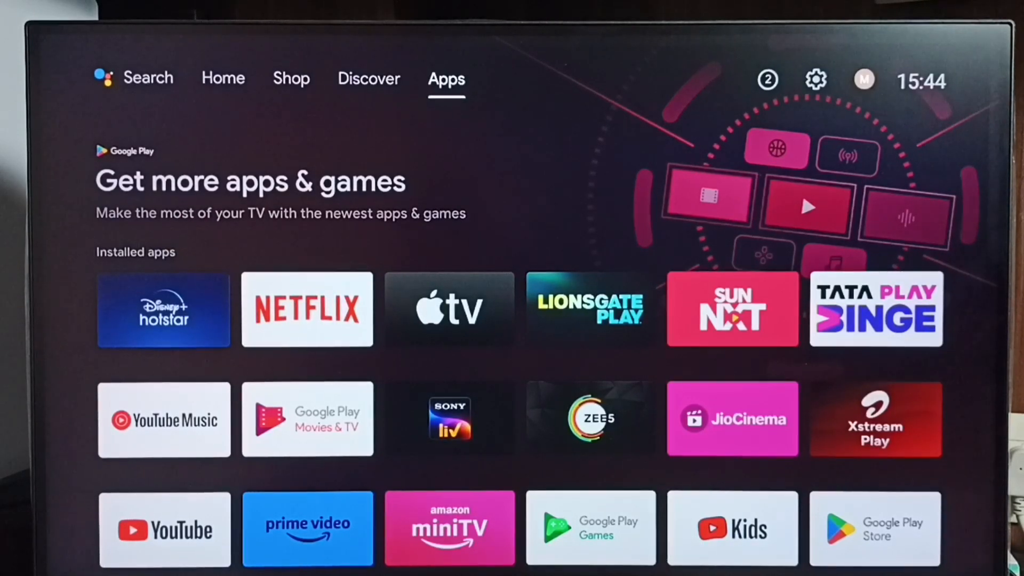
mouse_move(814, 79)
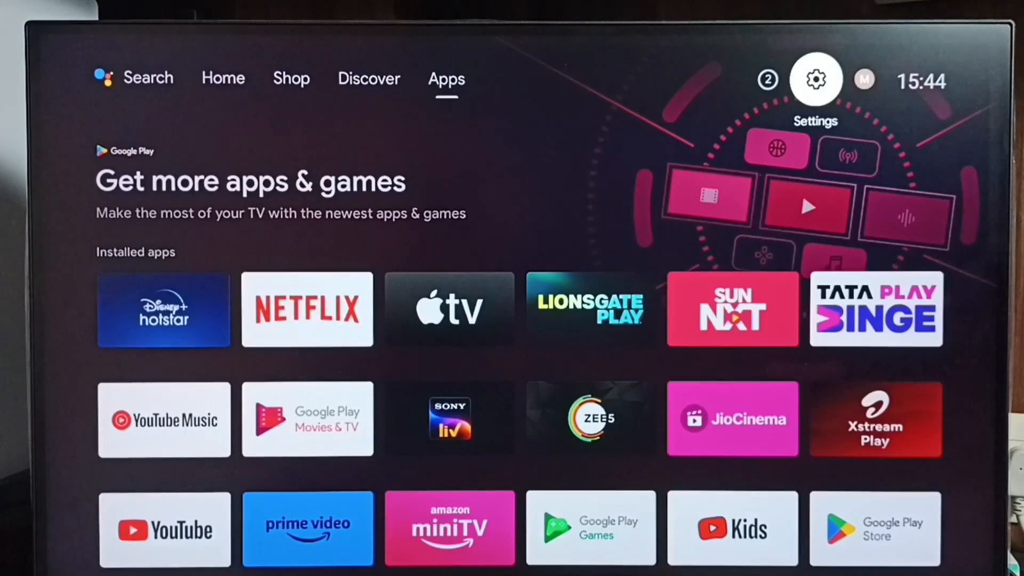
- Reach the Keyboard settings page under Device Preferences, showing Gboard as current keyboard
click(814, 79)
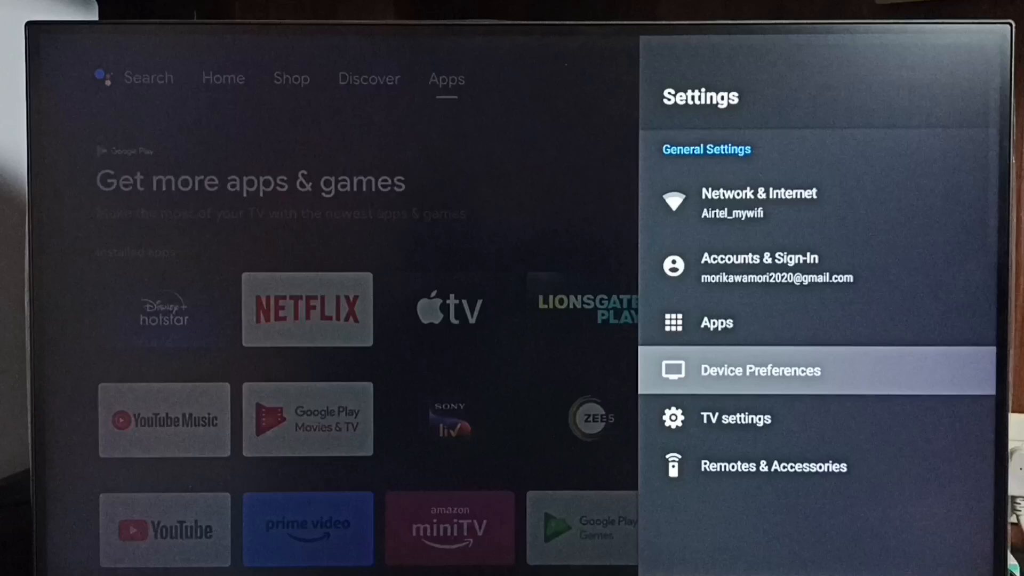
click(758, 370)
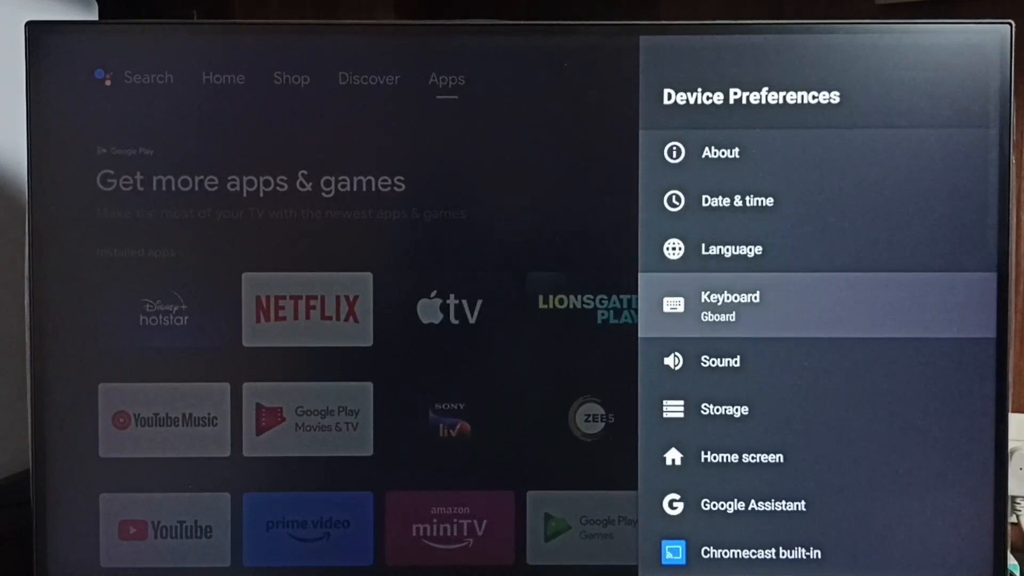
click(730, 303)
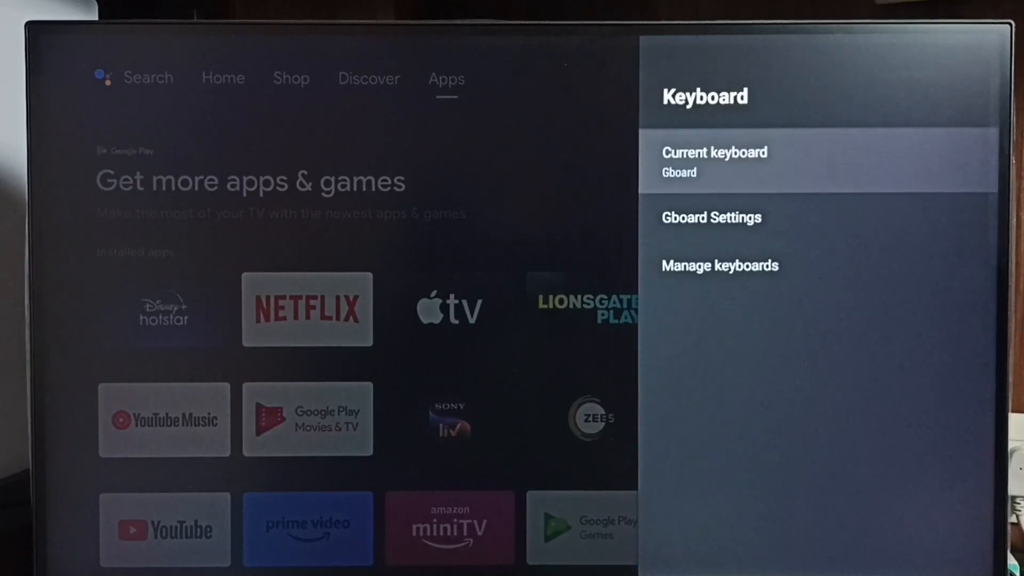
click(713, 161)
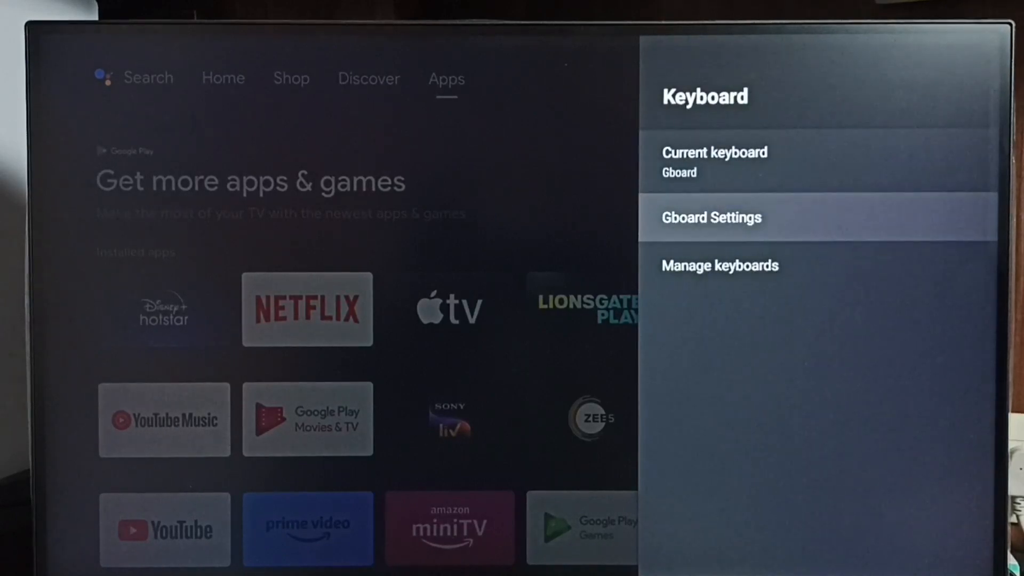
- Enter Gboard Settings and its Languages list with per-language toggles
click(711, 218)
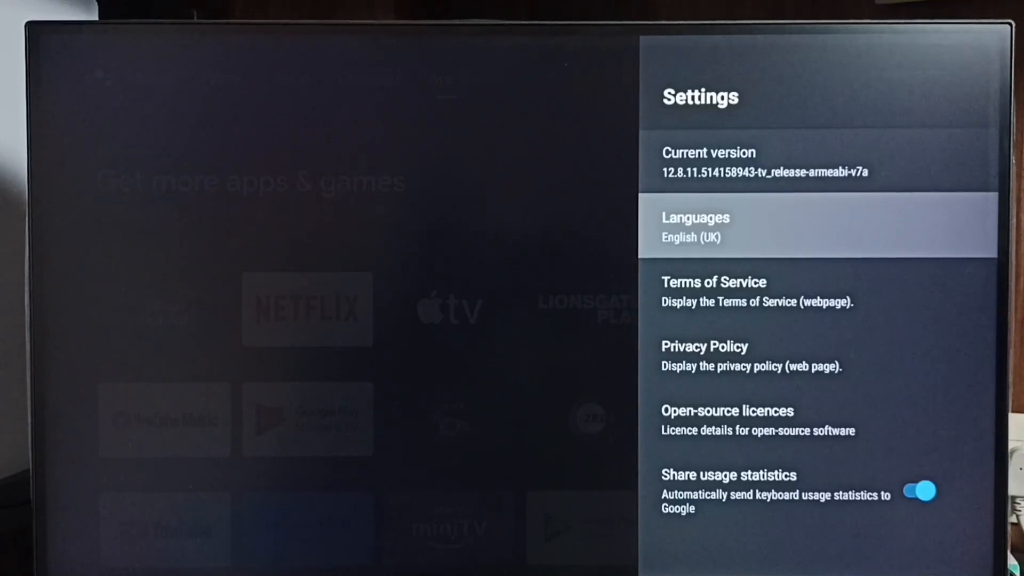
click(695, 226)
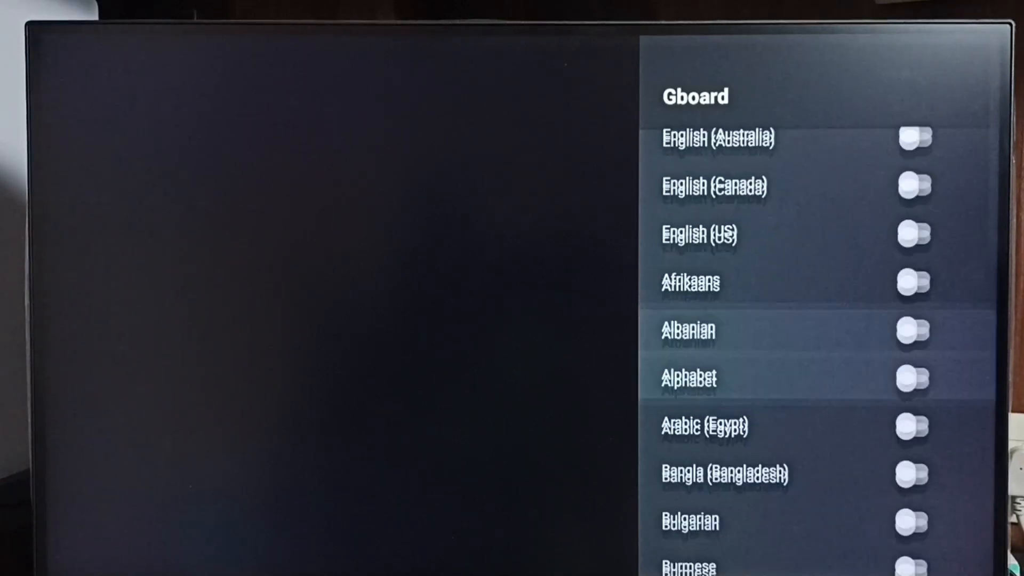
- Scroll the language list to Hindi and switch Hindi on as a keyboard language
scroll(down, 3)
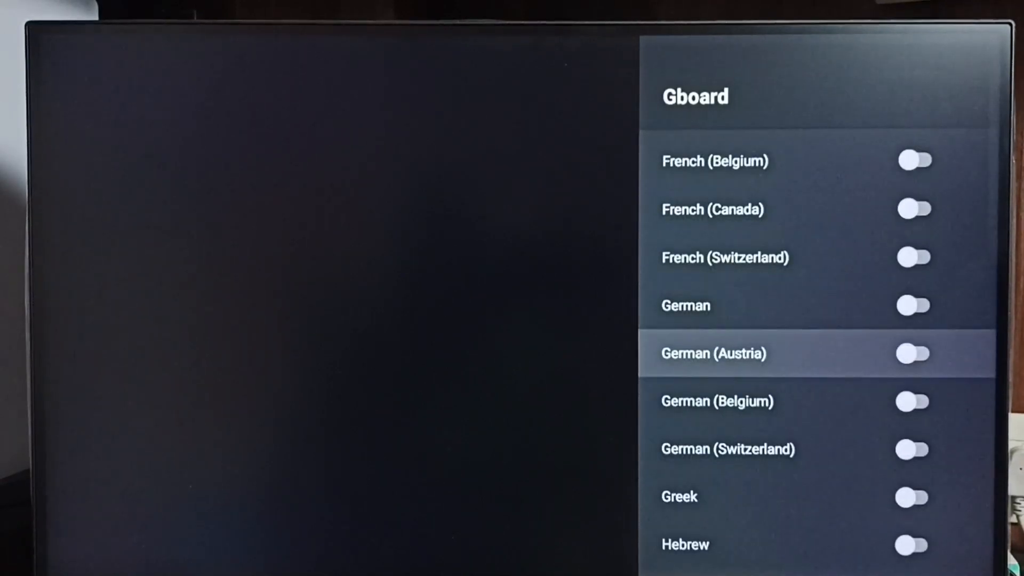
scroll(down, 3)
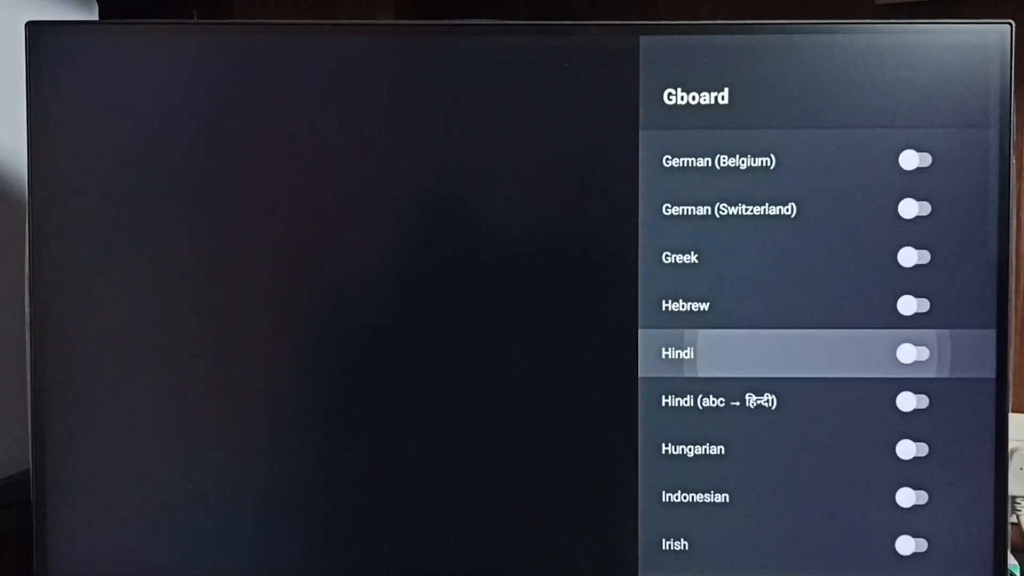
click(912, 353)
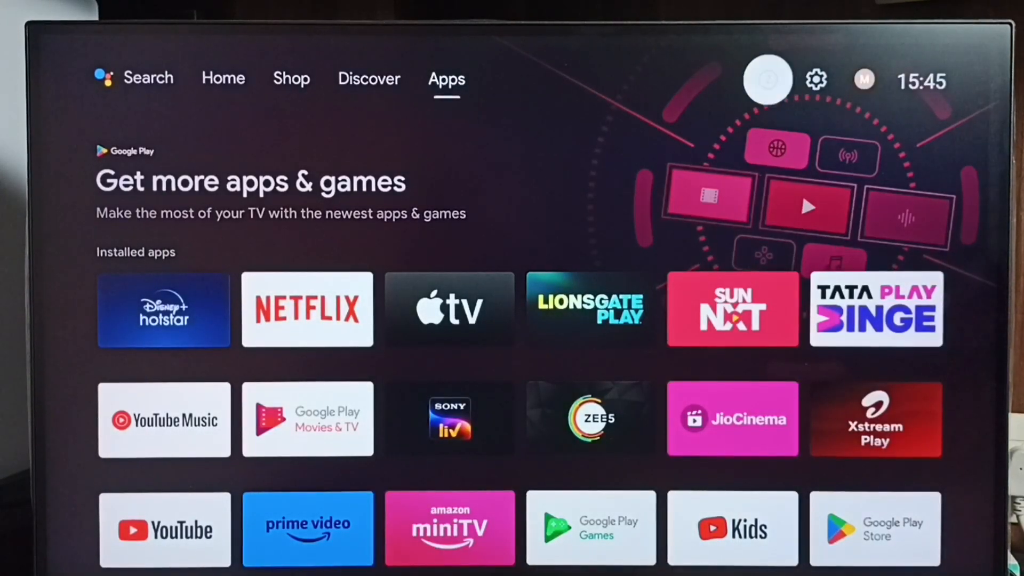
- From Home, start a typed Google search and switch its keyboard from Hindi Devanagari to English
click(223, 78)
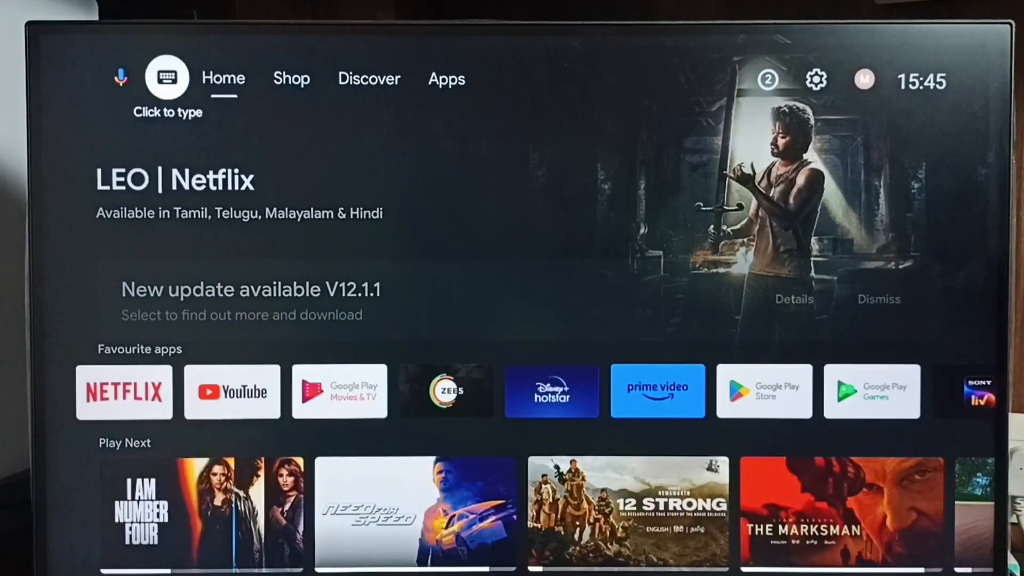
click(167, 76)
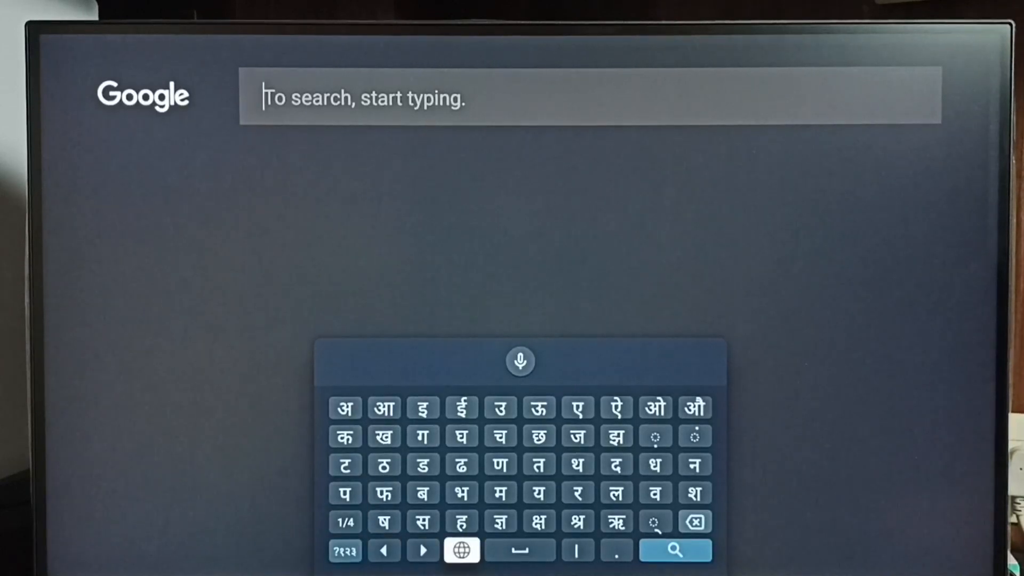
click(460, 550)
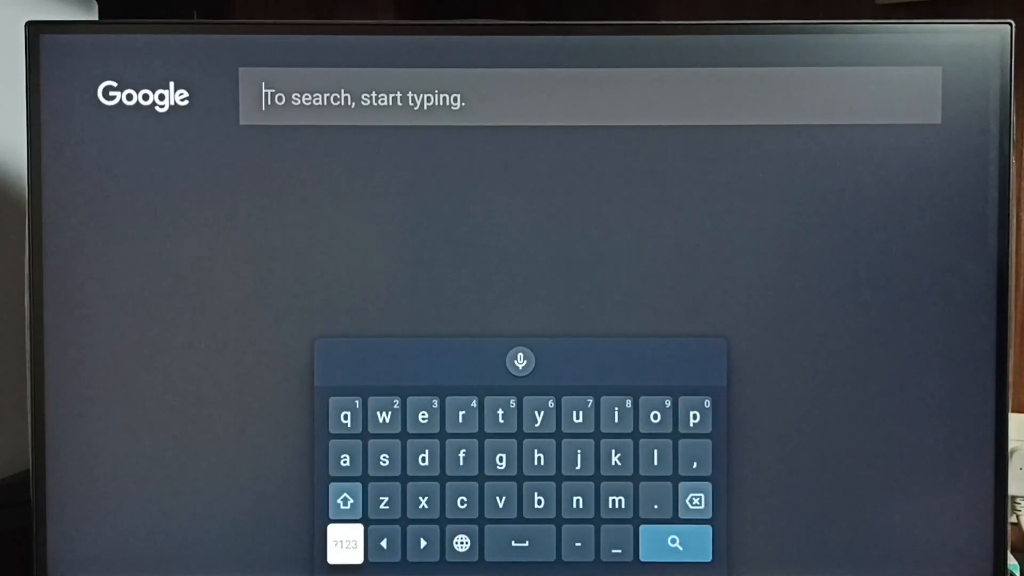